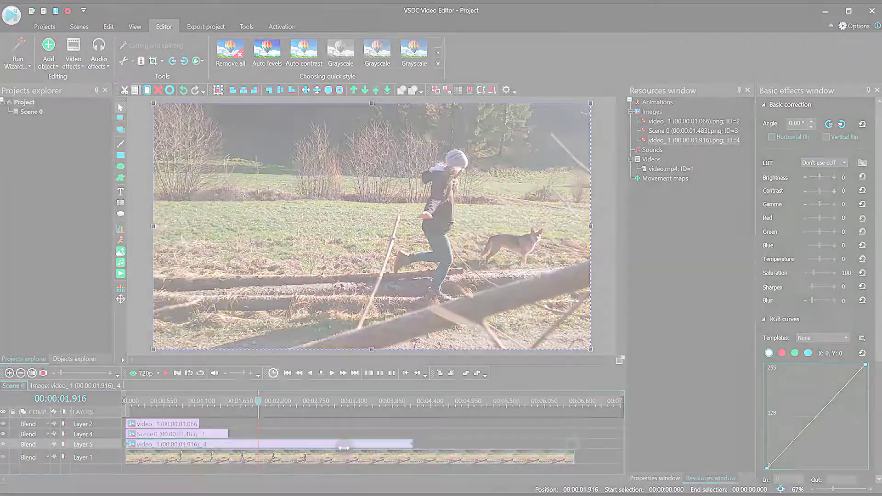
Step: Scrub the VSDC timeline to preview the girl stepping over the logs
{"action": "left_click", "coordinate": [171, 400]}
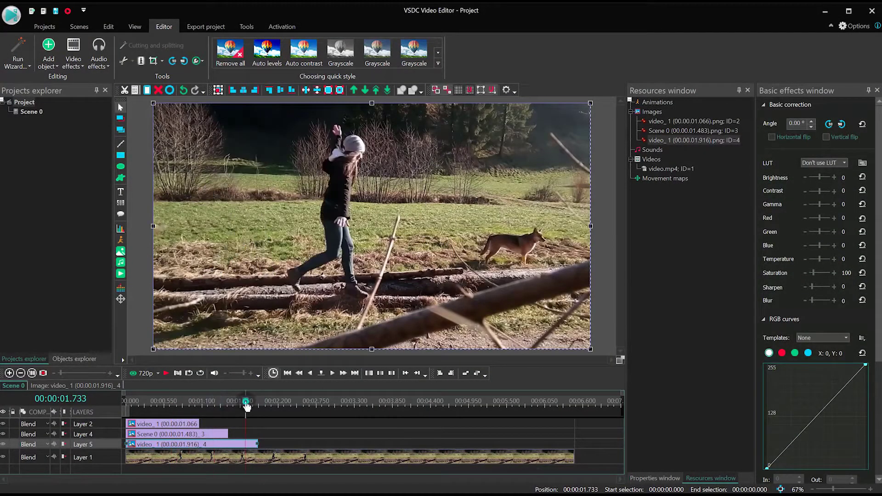
{"action": "left_click_drag", "start_coordinate": [246, 403], "coordinate": [271, 403]}
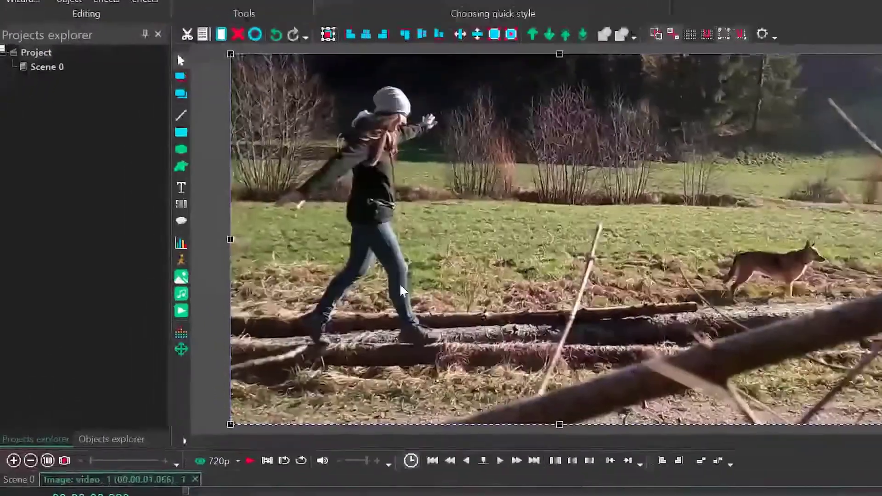
Step: Outline the girl's body with a free shape and adjust its general editing options
{"action": "left_click", "coordinate": [180, 166]}
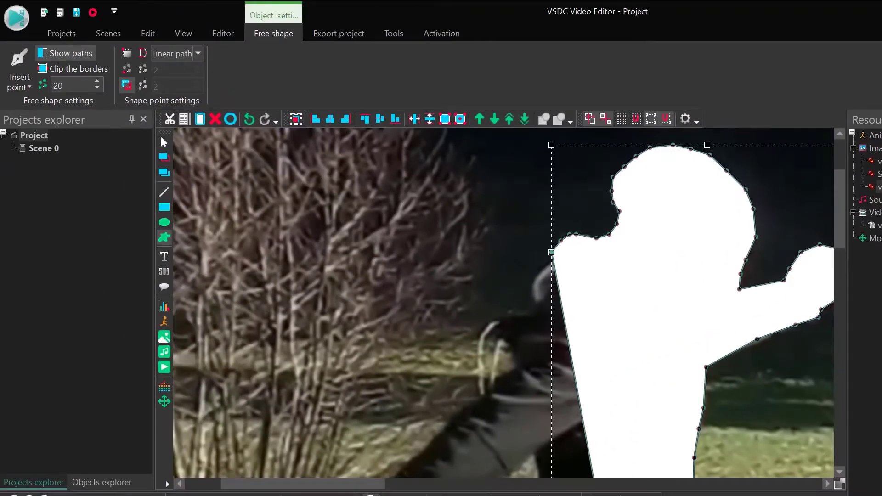
{"action": "left_click", "coordinate": [223, 33]}
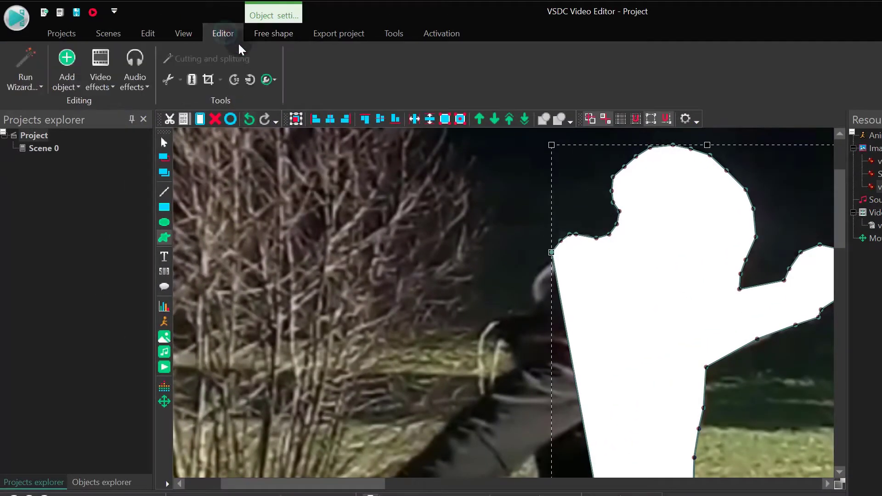
{"action": "left_click", "coordinate": [275, 79]}
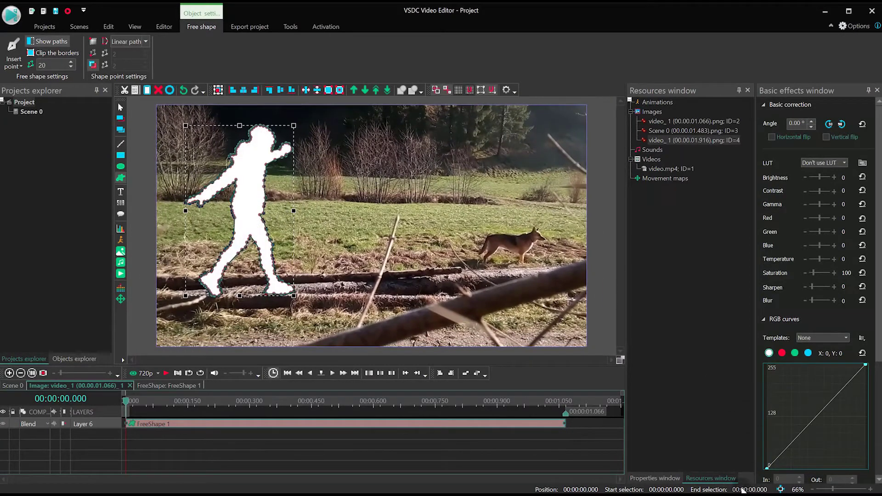
Step: Set FreeShape 1's brush fill colour to black in its Properties window
{"action": "left_click", "coordinate": [654, 478]}
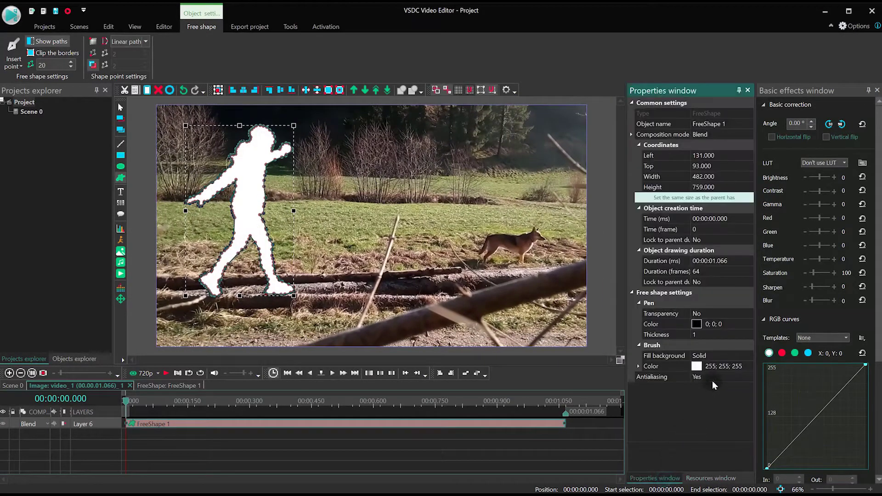
{"action": "left_click", "coordinate": [723, 366]}
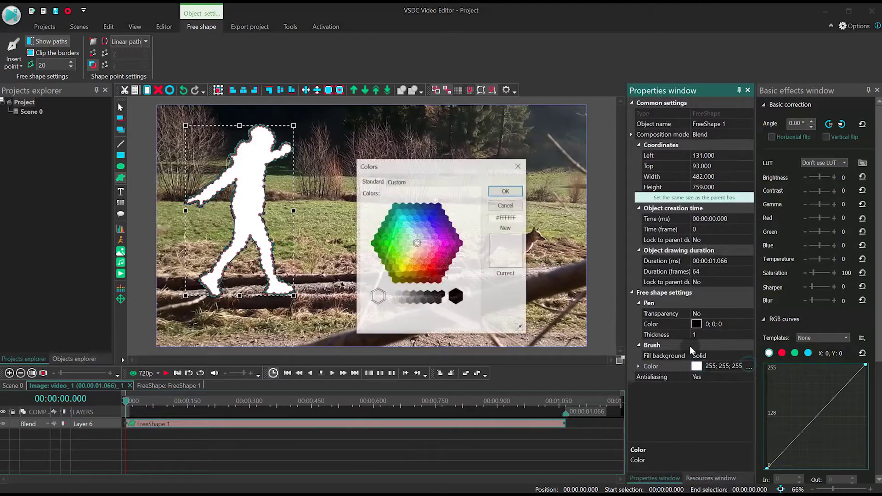
{"action": "left_click", "coordinate": [458, 297]}
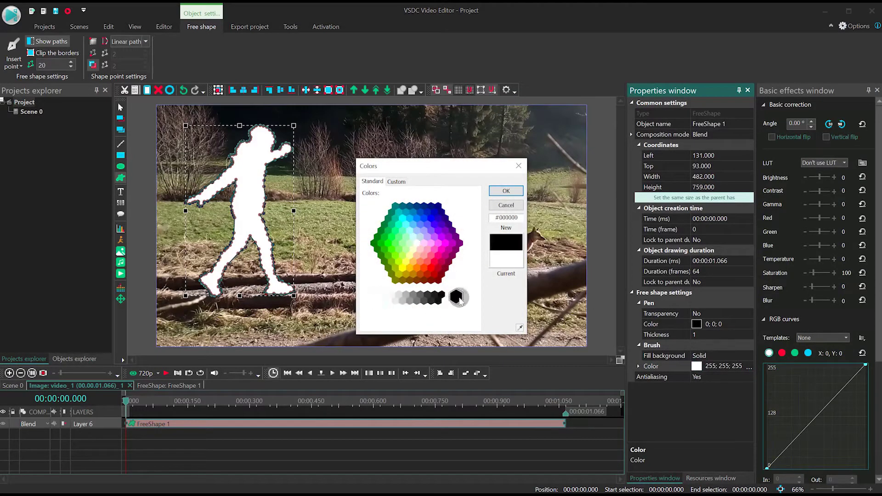
{"action": "left_click", "coordinate": [504, 190]}
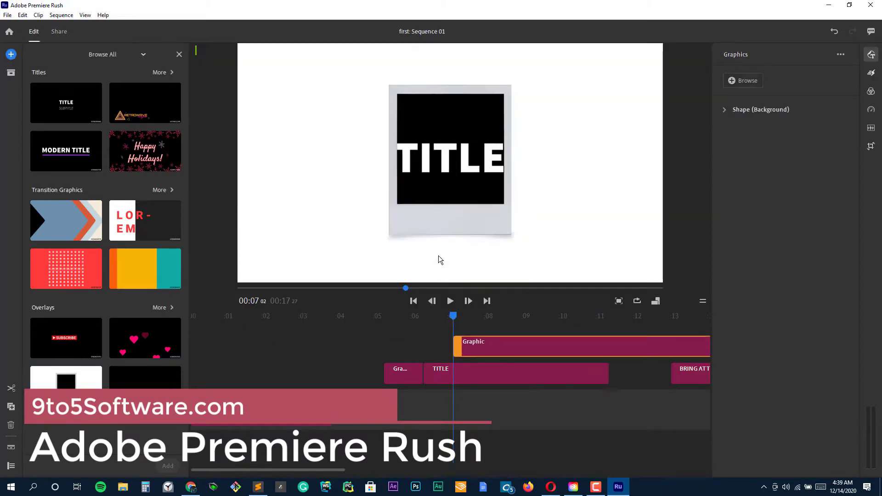
Step: Play and pause the title sequence, then delete all its clips
{"action": "left_click", "coordinate": [451, 301]}
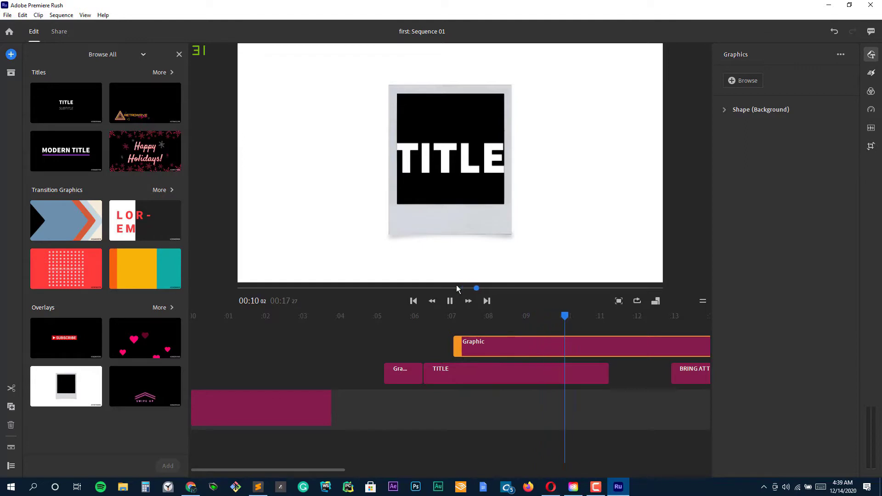
{"action": "left_click", "coordinate": [449, 301]}
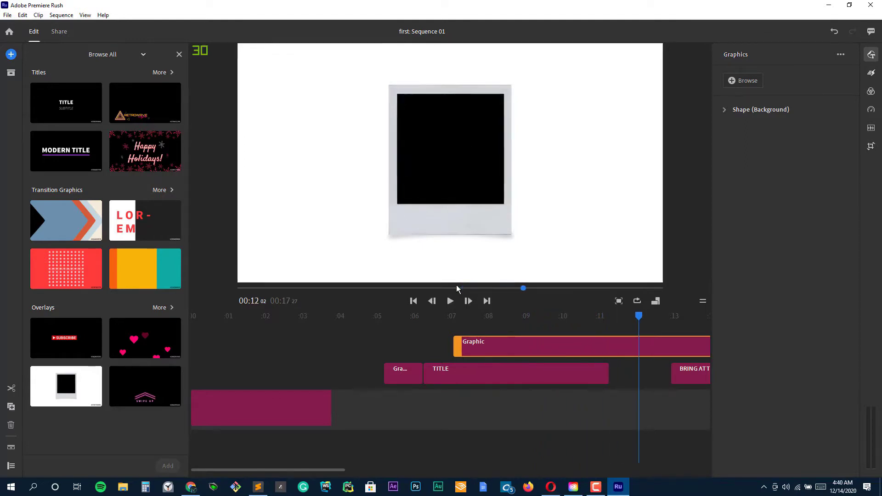
{"action": "left_click", "coordinate": [516, 373]}
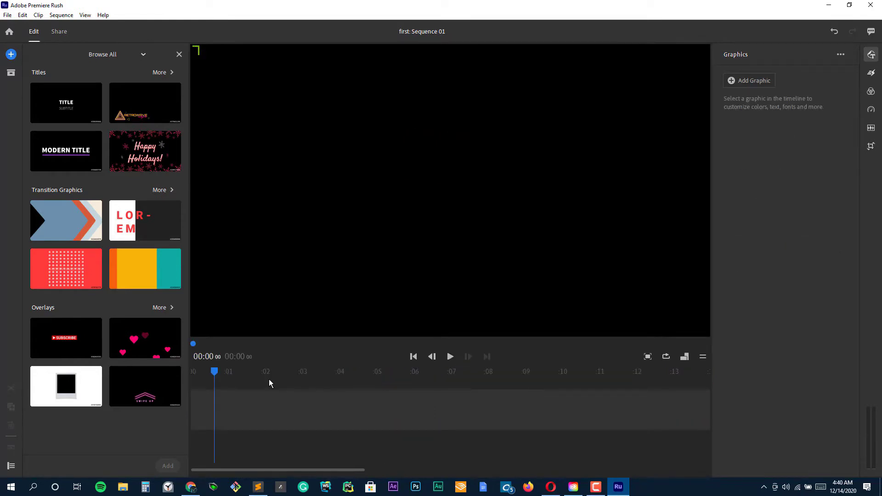
Step: Add the floating hearts overlay to the empty sequence and pause its preview
{"action": "left_click", "coordinate": [145, 338]}
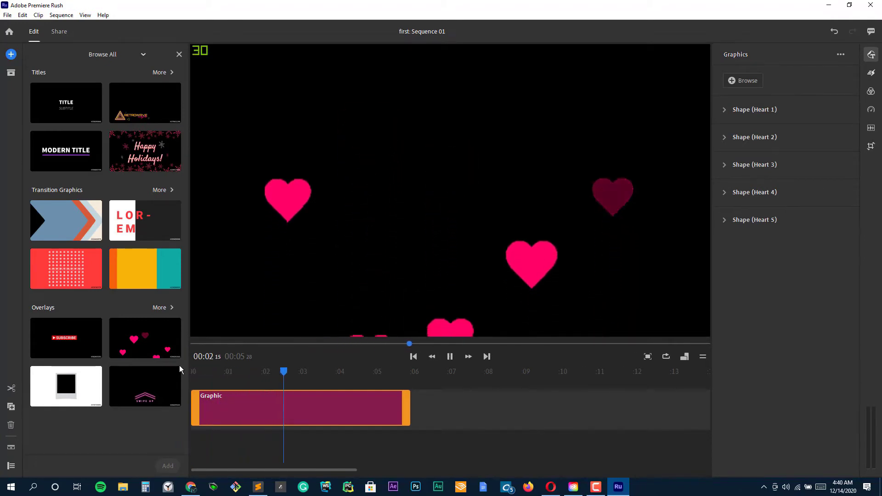
{"action": "left_click", "coordinate": [754, 137]}
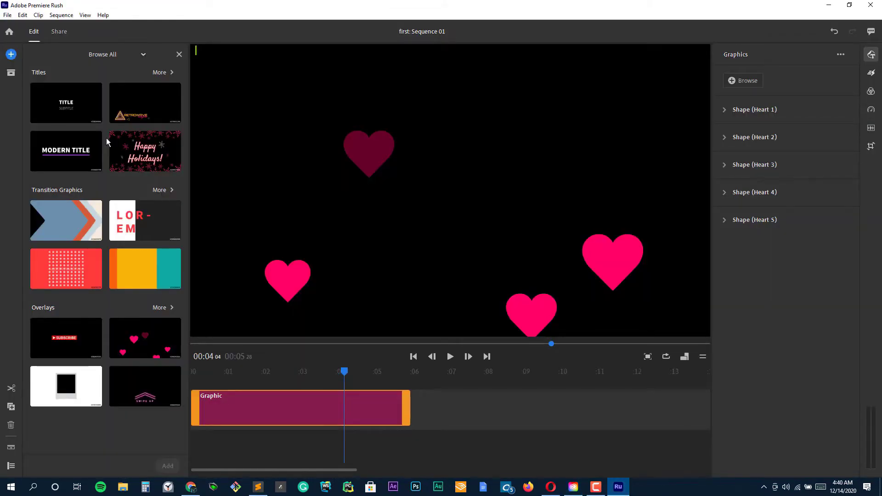
Step: Add the Retro 80s Title from the full Titles list after the hearts overlay
{"action": "left_click", "coordinate": [159, 72]}
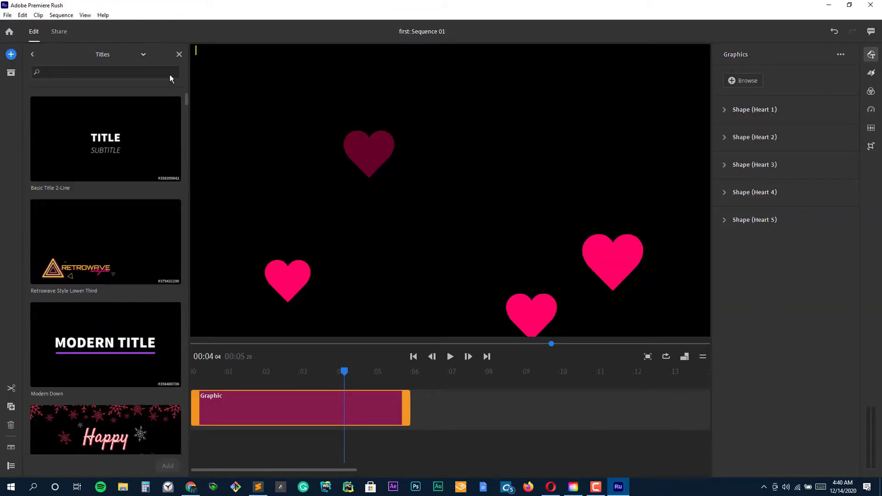
{"action": "scroll", "scroll_direction": "down", "scroll_amount": 3}
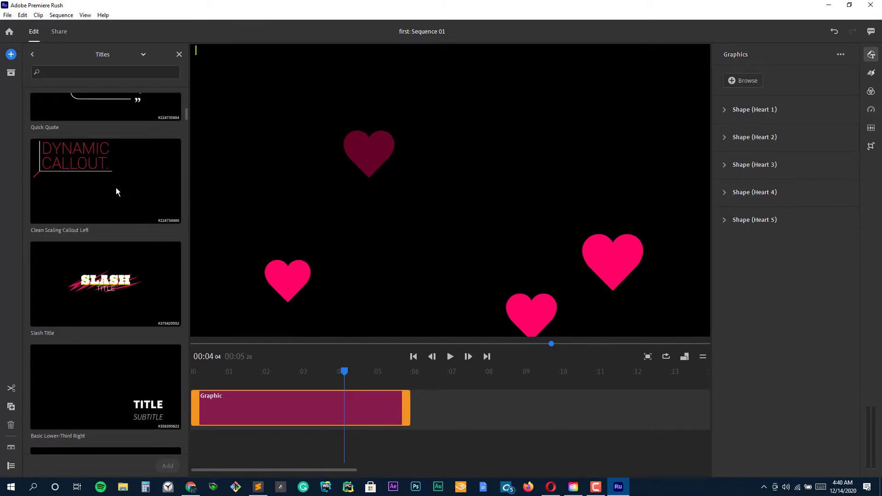
{"action": "scroll", "scroll_direction": "down", "scroll_amount": 3}
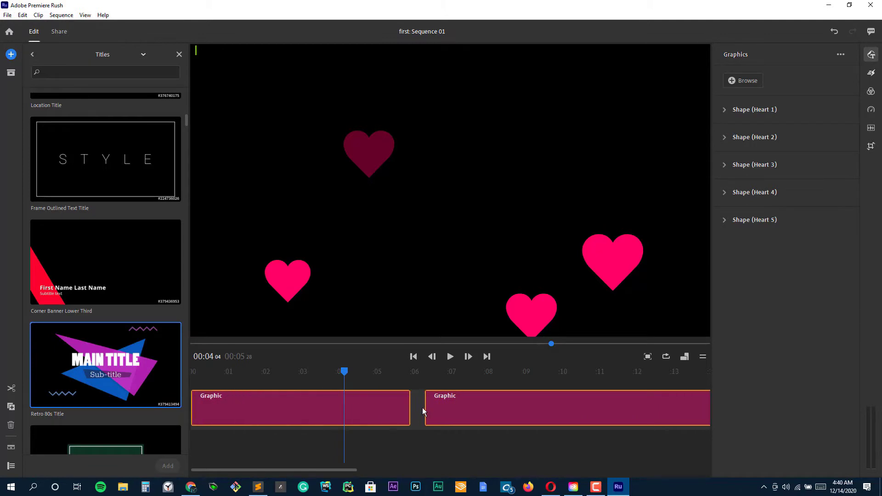
{"action": "left_click", "coordinate": [562, 408]}
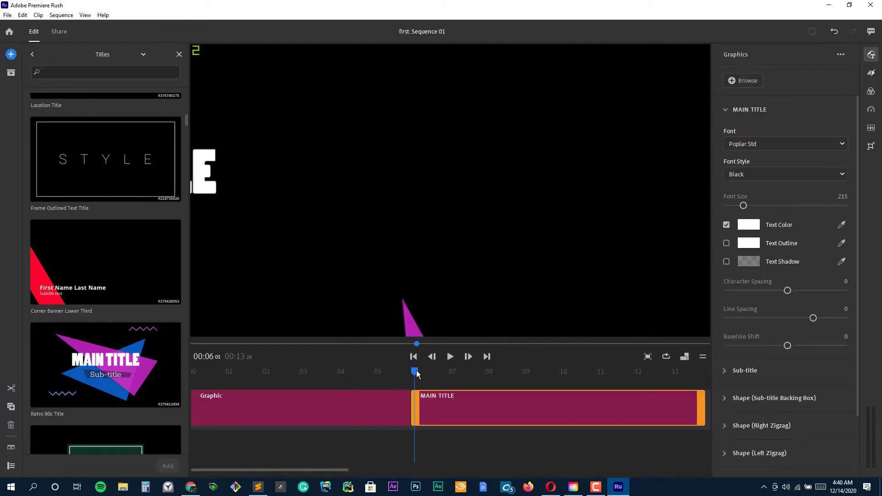
Step: Preview the Retro 80s title animation and scroll further down the Titles list
{"action": "left_click", "coordinate": [449, 356]}
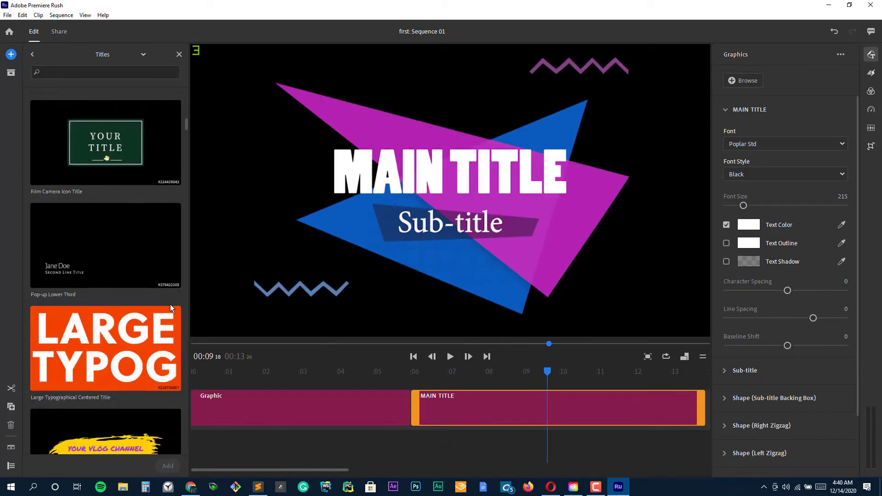
{"action": "scroll", "scroll_direction": "down", "scroll_amount": 3}
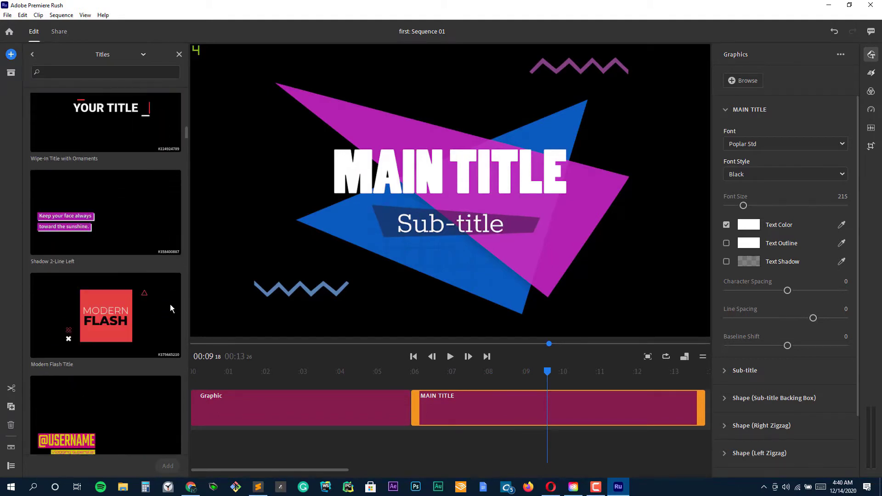
{"action": "scroll", "scroll_direction": "down", "scroll_amount": 3}
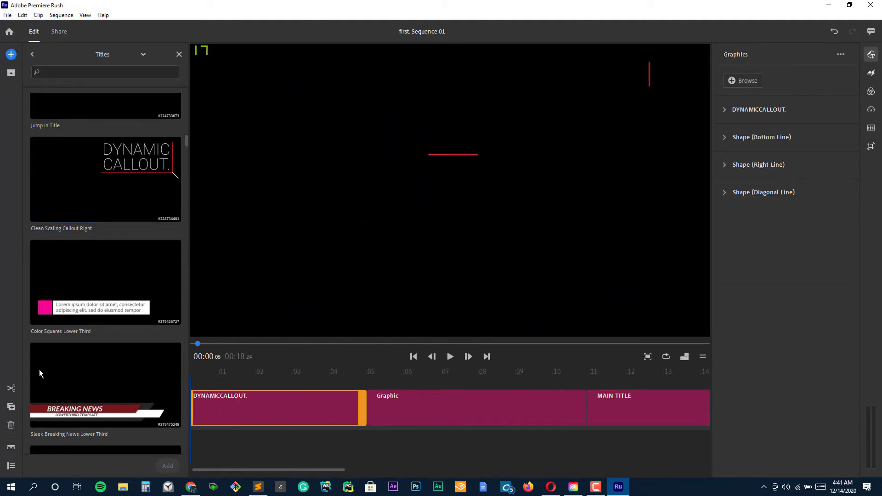
Step: Preview the Dynamic Callout, then add Callout Text with Brackets at the start and play it
{"action": "left_click", "coordinate": [449, 356]}
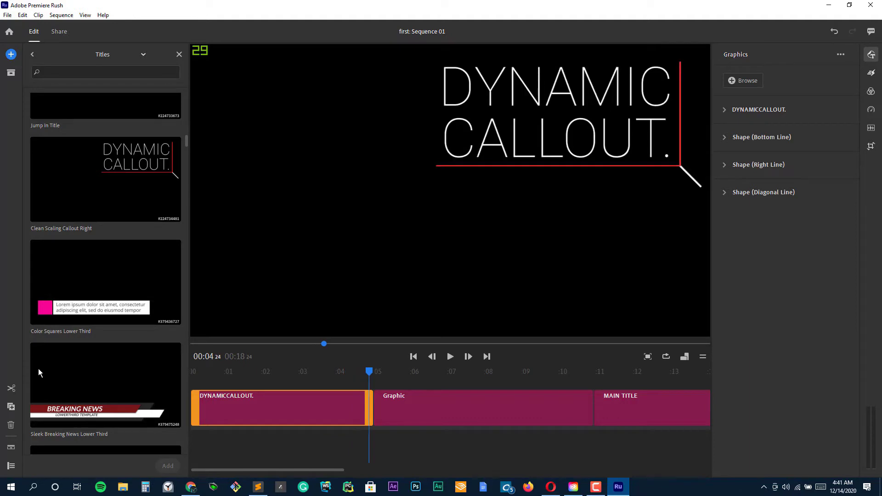
{"action": "scroll", "scroll_direction": "down", "scroll_amount": 3}
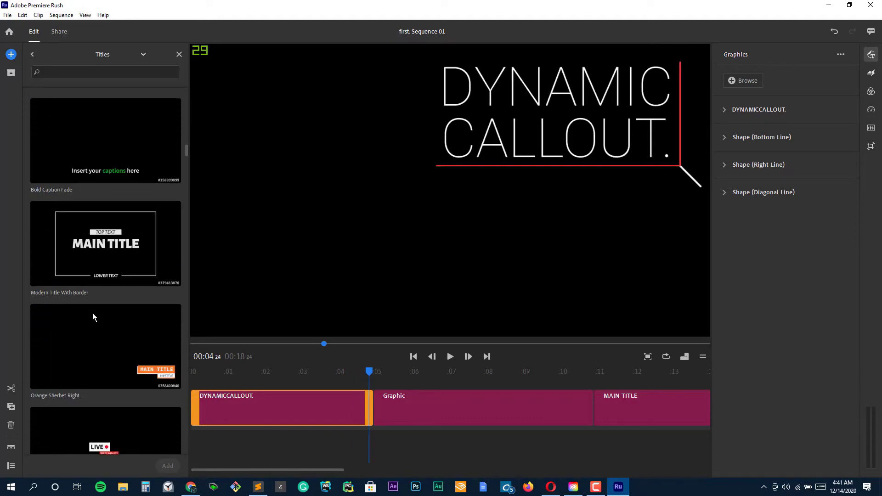
{"action": "scroll", "scroll_direction": "down", "scroll_amount": 3}
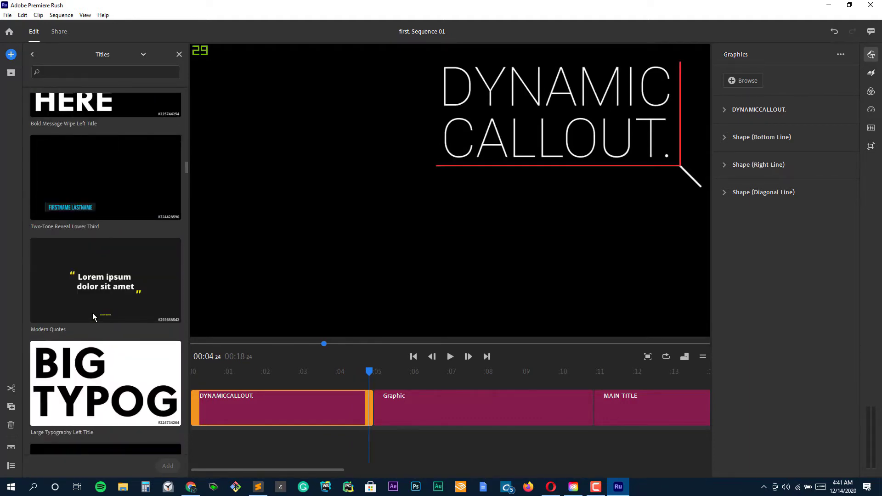
{"action": "scroll", "scroll_direction": "down", "scroll_amount": 3}
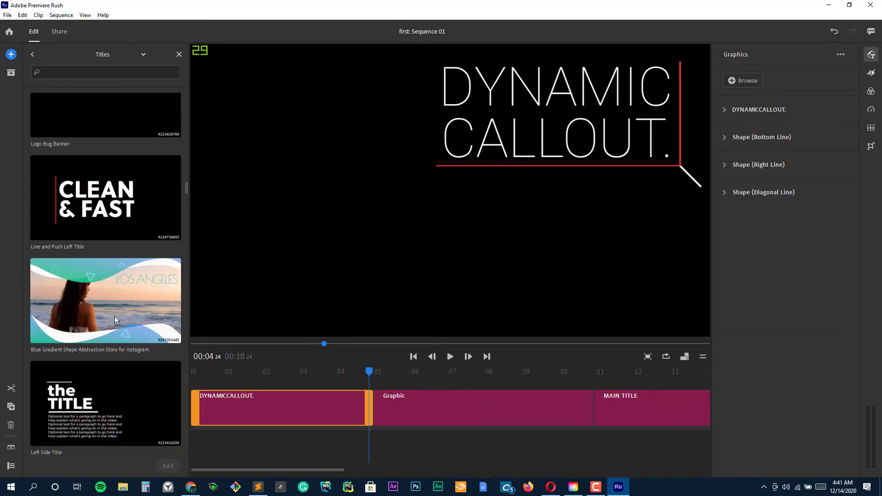
{"action": "scroll", "scroll_direction": "down", "scroll_amount": 3}
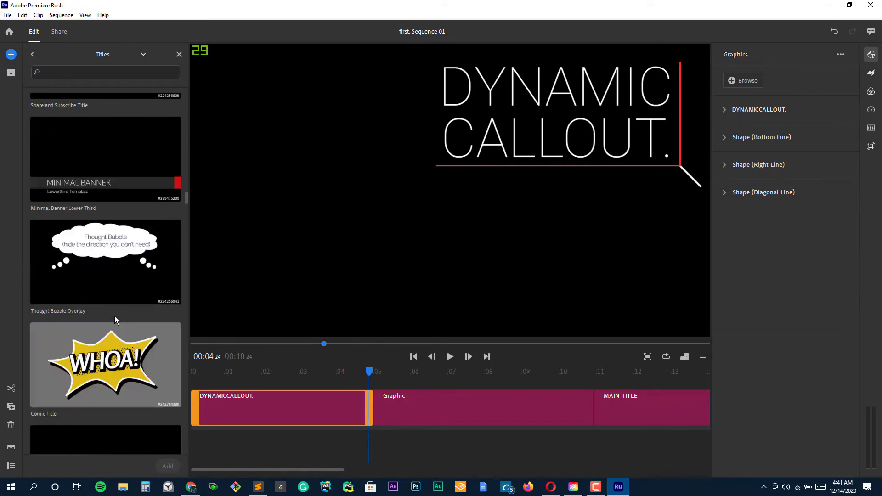
{"action": "scroll", "scroll_direction": "down", "scroll_amount": 3}
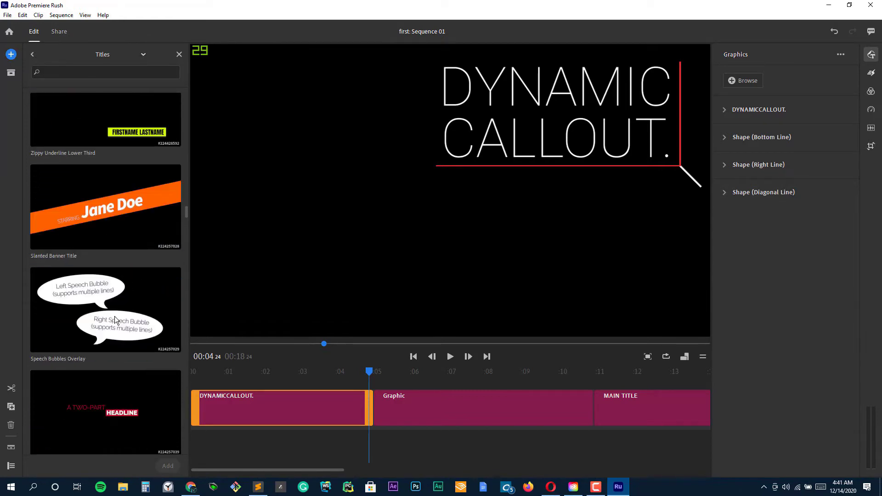
{"action": "scroll", "scroll_direction": "down", "scroll_amount": 3}
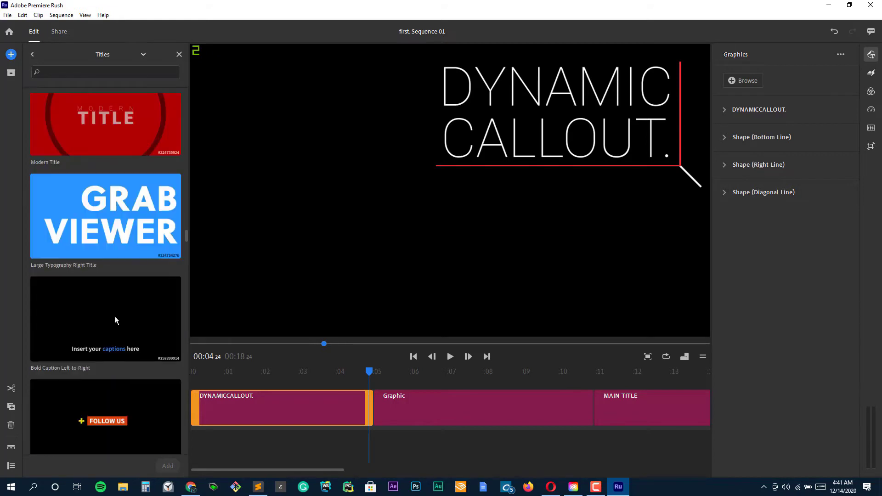
{"action": "scroll", "scroll_direction": "down", "scroll_amount": 3}
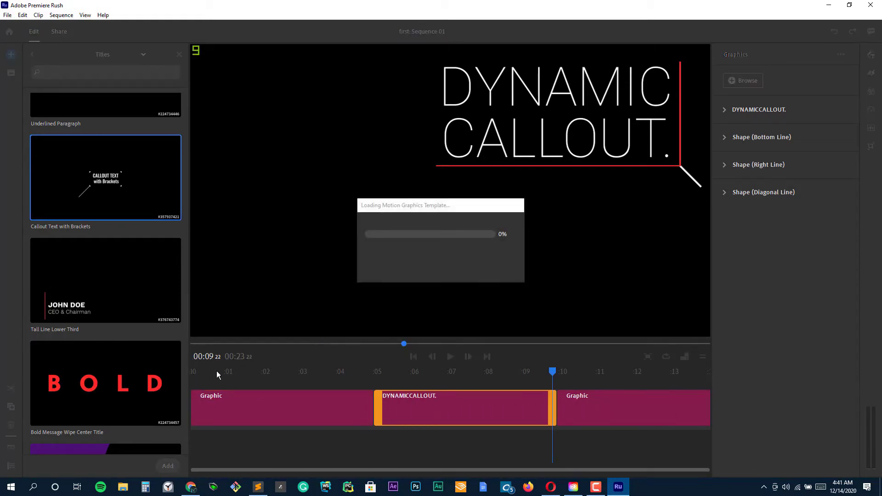
{"action": "left_click", "coordinate": [281, 408]}
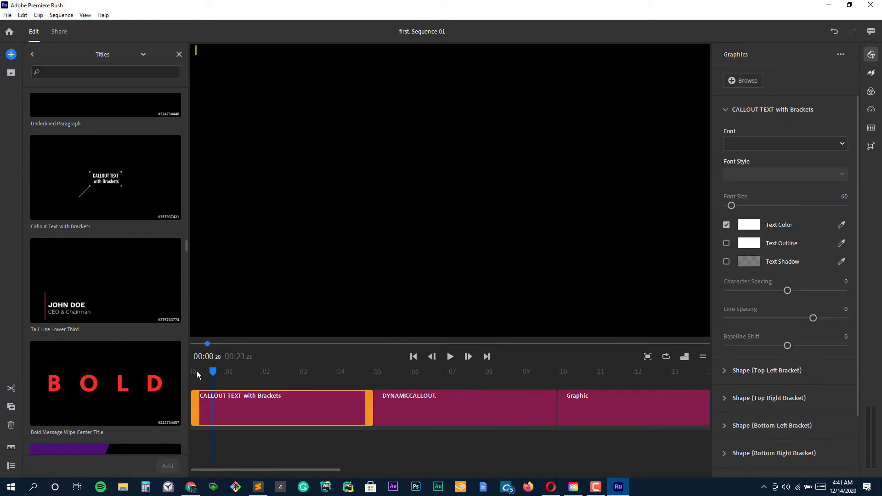
{"action": "left_click", "coordinate": [449, 356]}
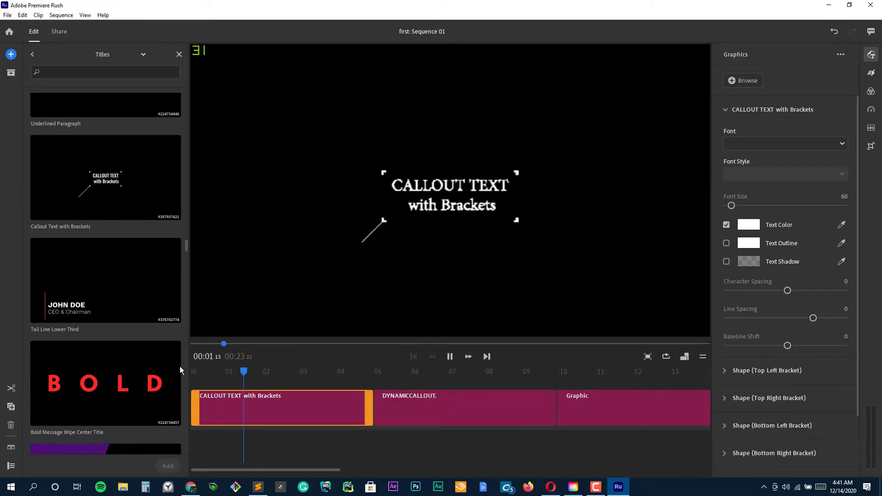